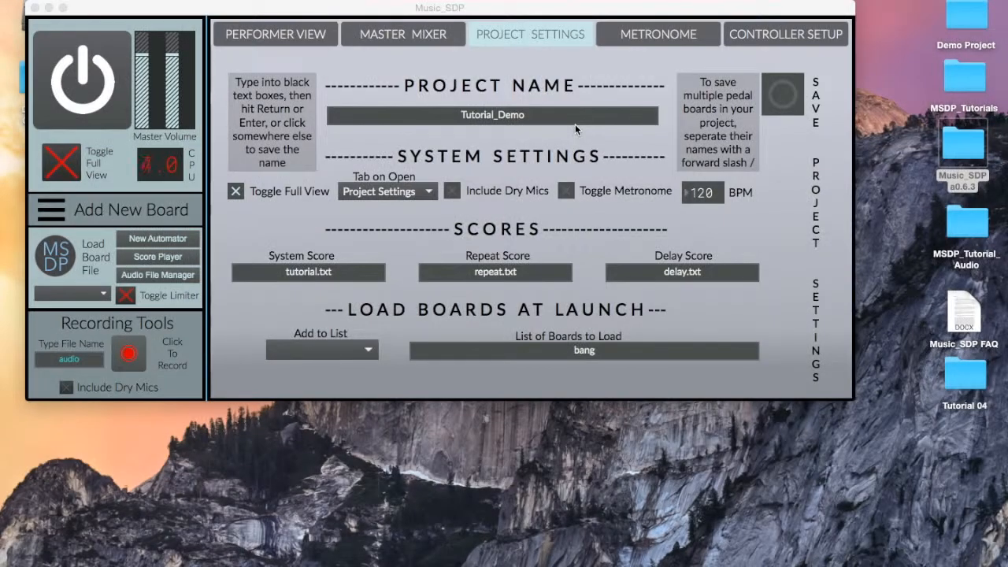
pyautogui.moveTo(604, 167)
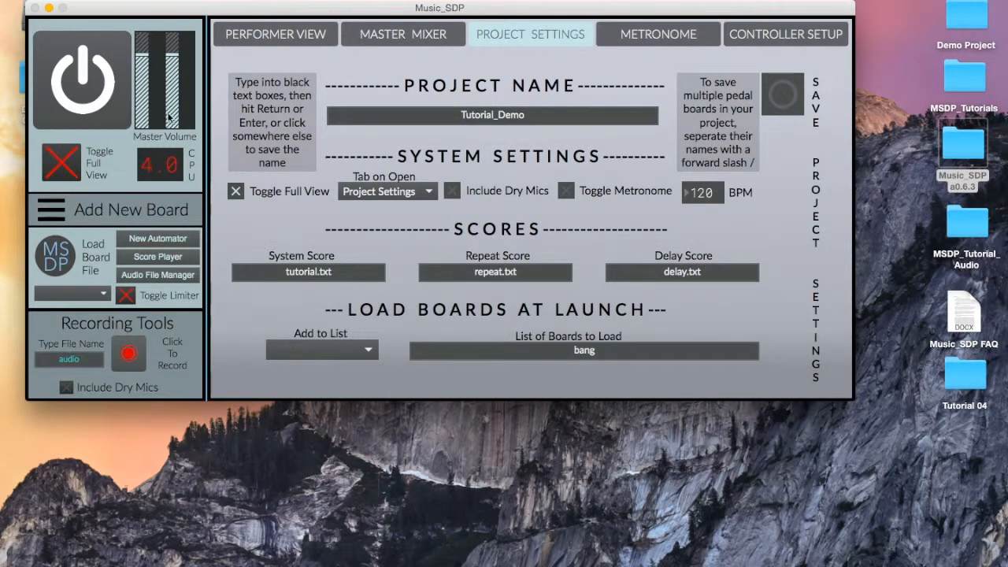
# Step: Collapse the board to its compact view and move the window to the middle of the desktop
pyautogui.click(274, 35)
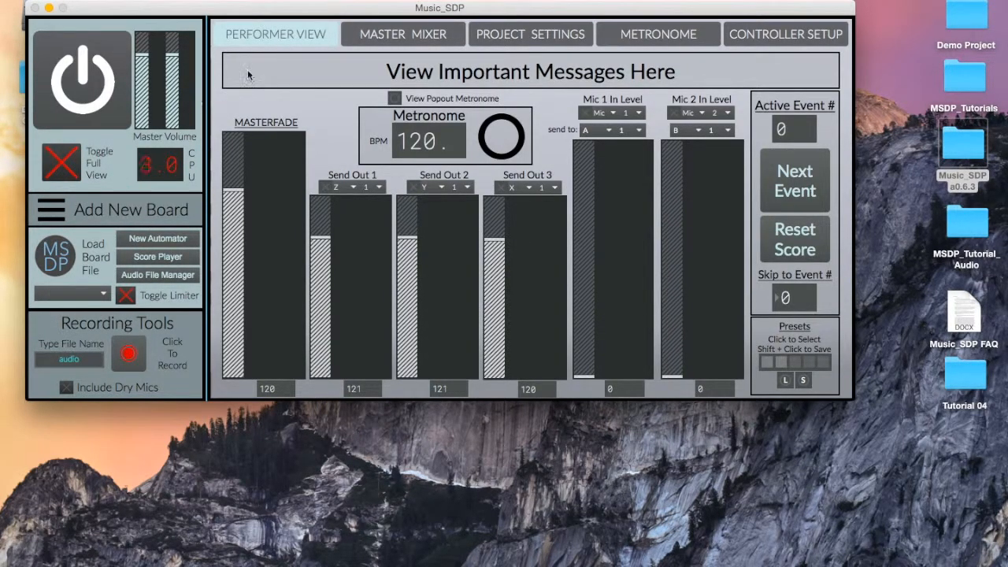
pyautogui.click(529, 35)
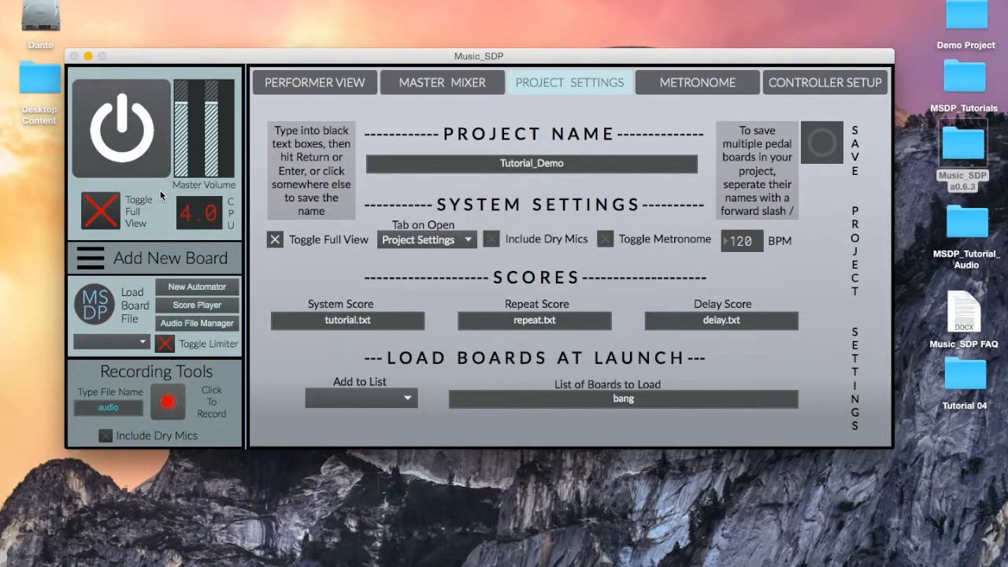
pyautogui.click(101, 211)
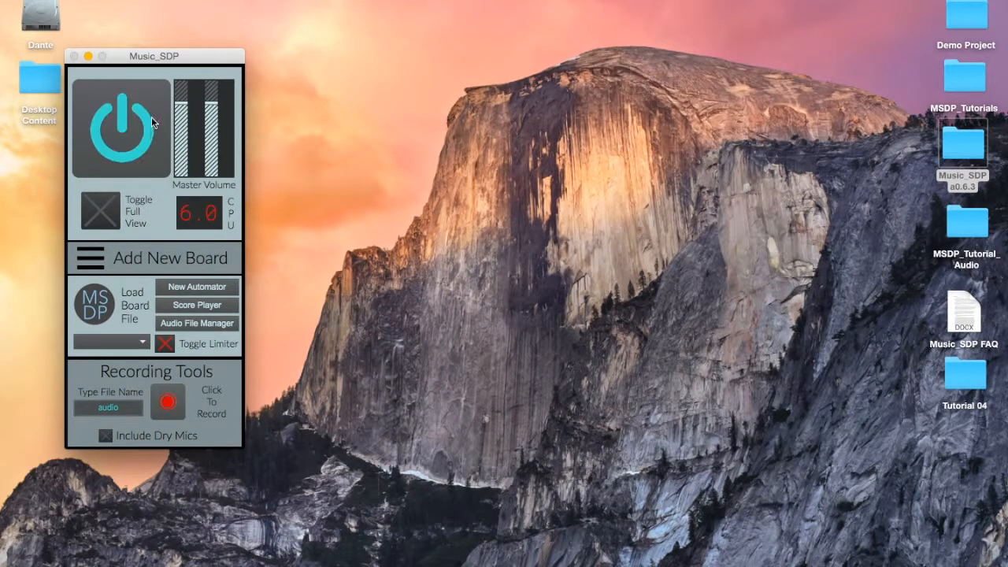
pyautogui.moveTo(155, 56); pyautogui.dragTo(431, 64)
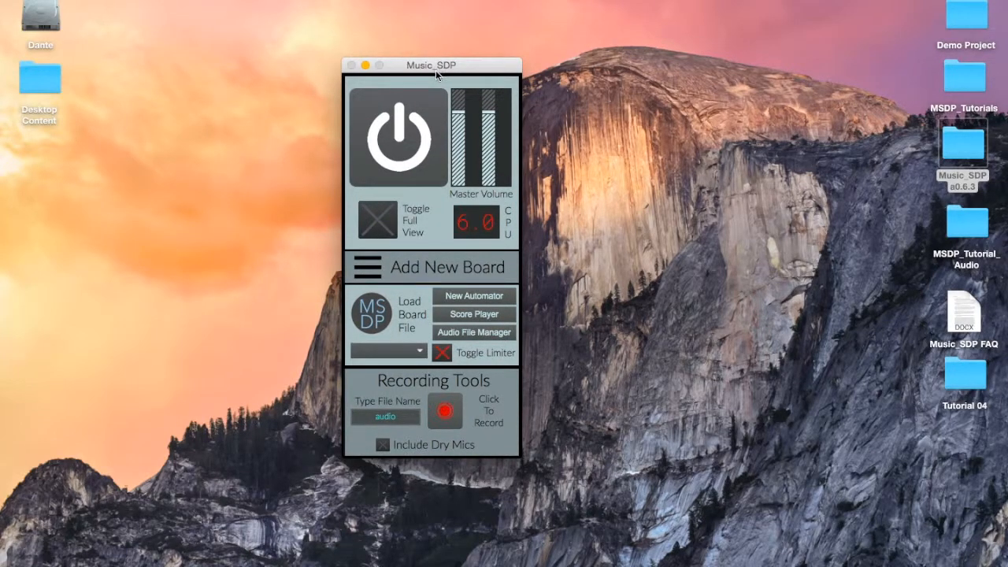
# Step: Toggle the audio engine on and off several times with the power button
pyautogui.click(397, 138)
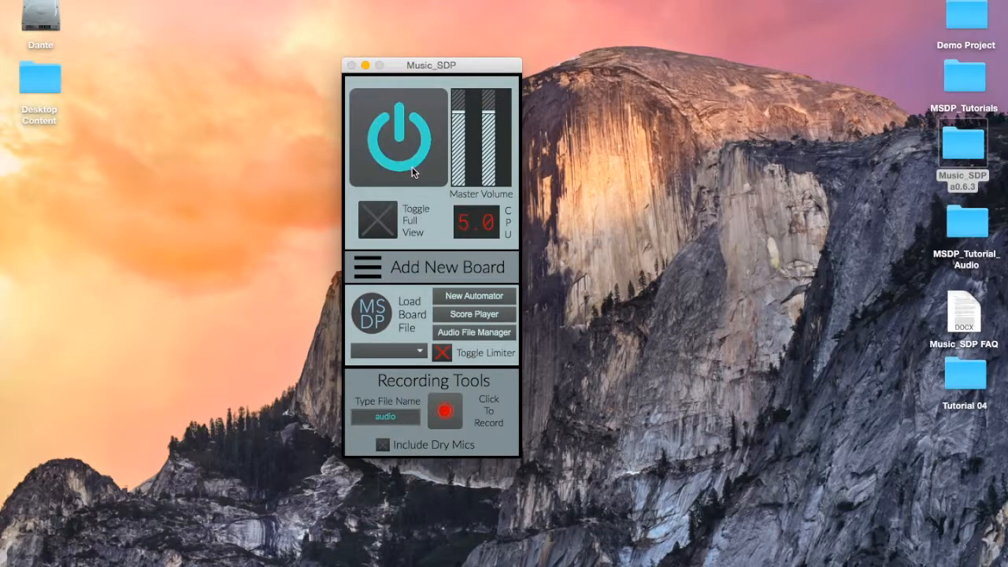
pyautogui.click(396, 136)
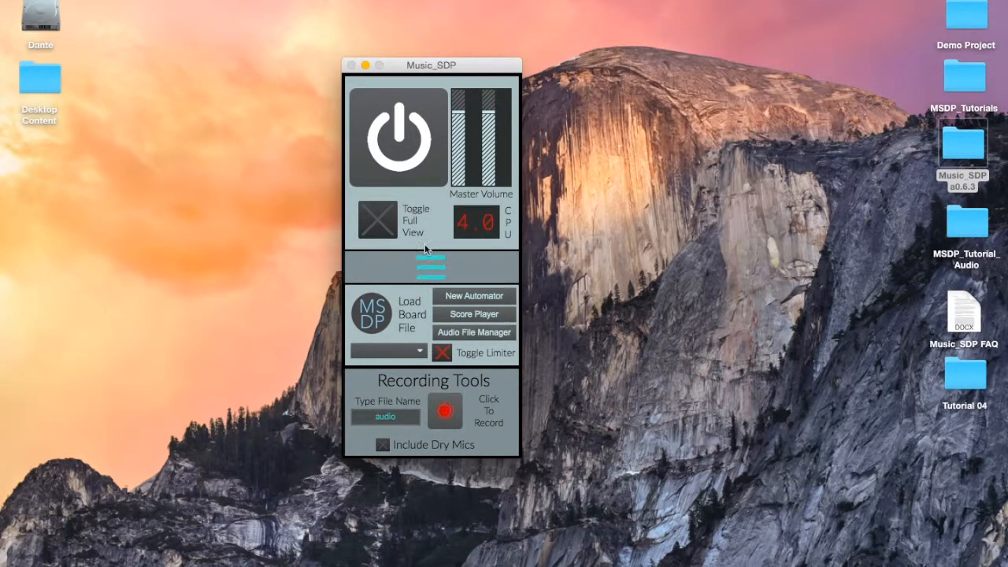
pyautogui.click(397, 139)
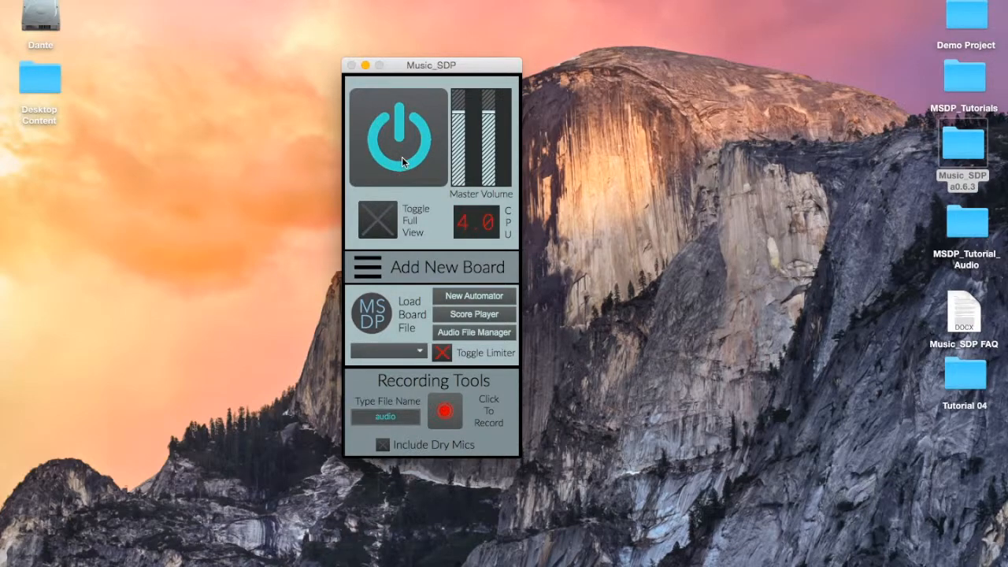
pyautogui.click(397, 137)
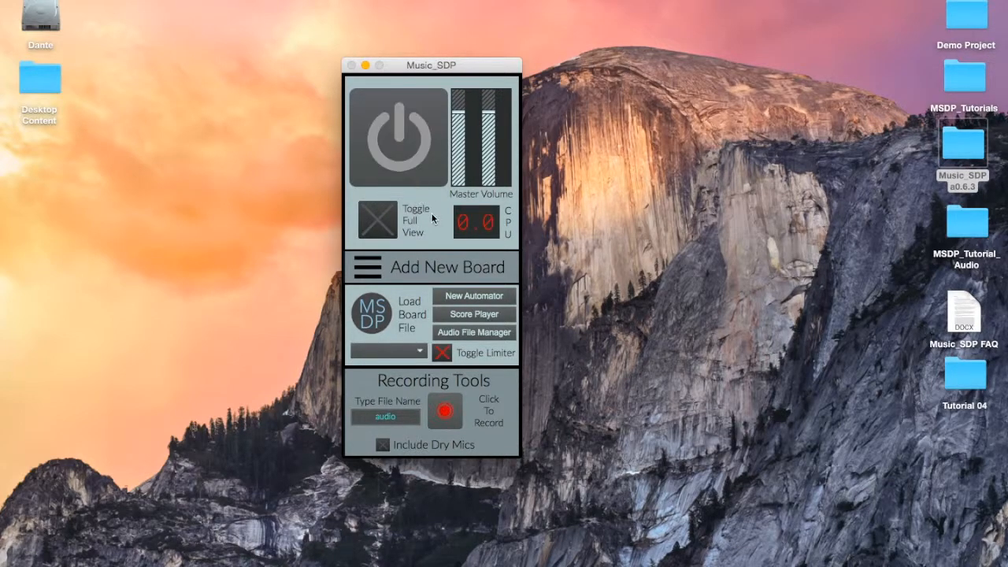
pyautogui.click(397, 137)
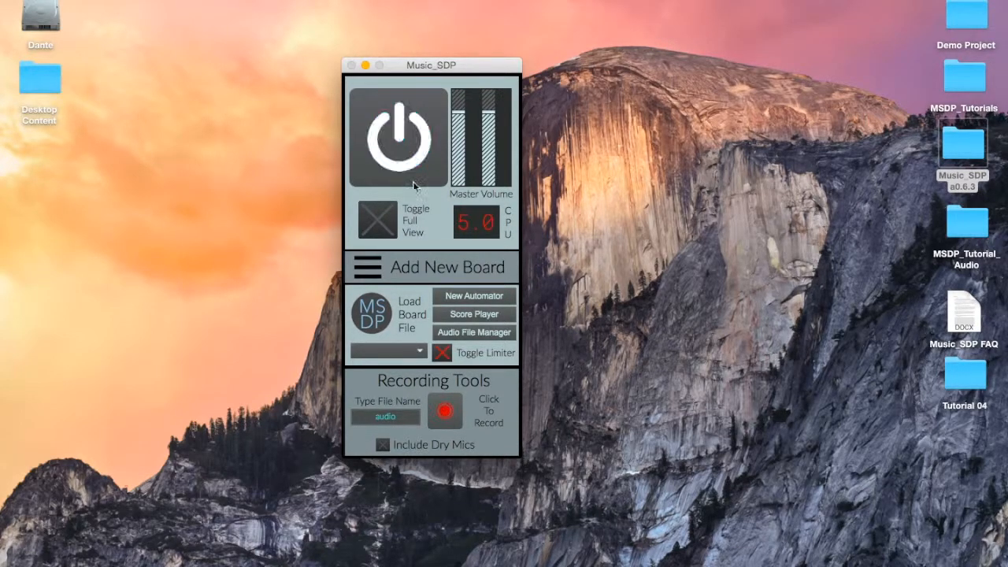
pyautogui.click(396, 142)
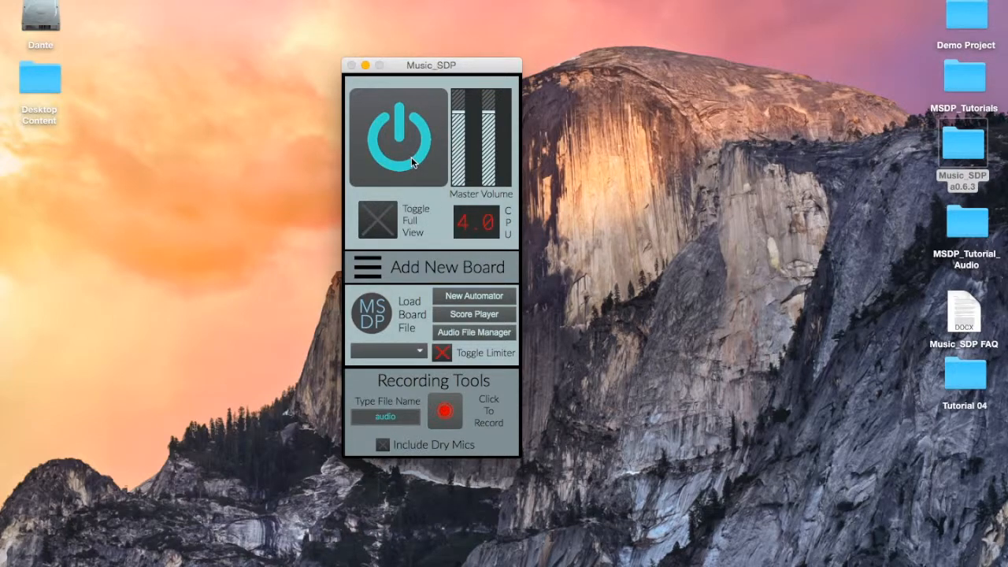
pyautogui.click(397, 135)
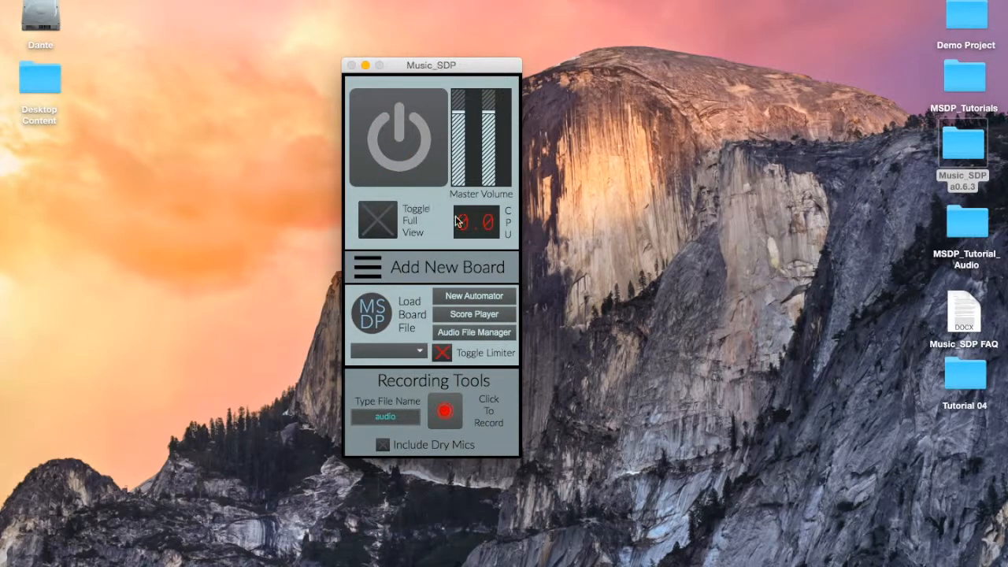
pyautogui.click(397, 142)
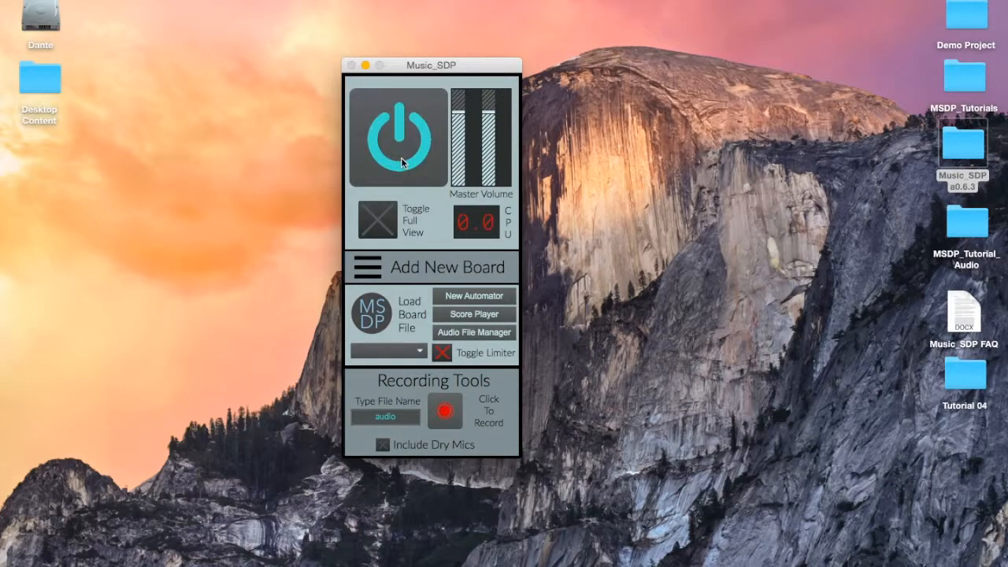
pyautogui.click(397, 134)
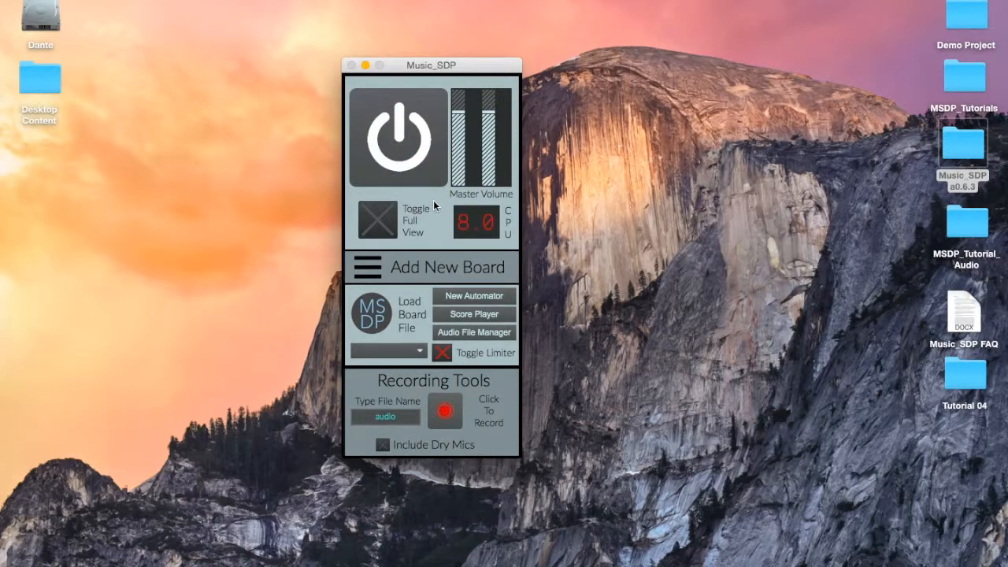
pyautogui.click(432, 266)
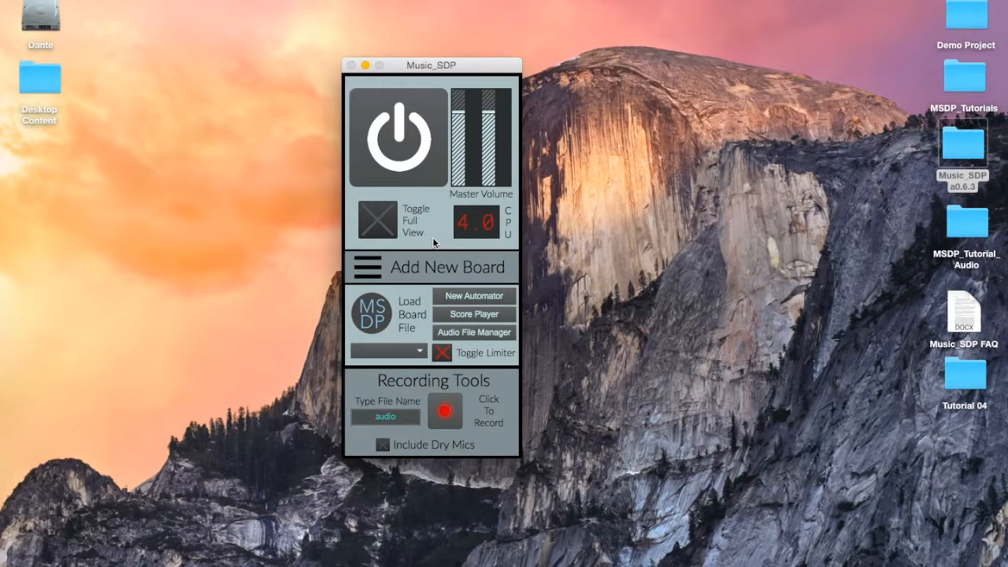
# Step: Shift the board window slightly right, briefly expanding and re-collapsing the full view
pyautogui.moveTo(431, 64); pyautogui.dragTo(473, 50)
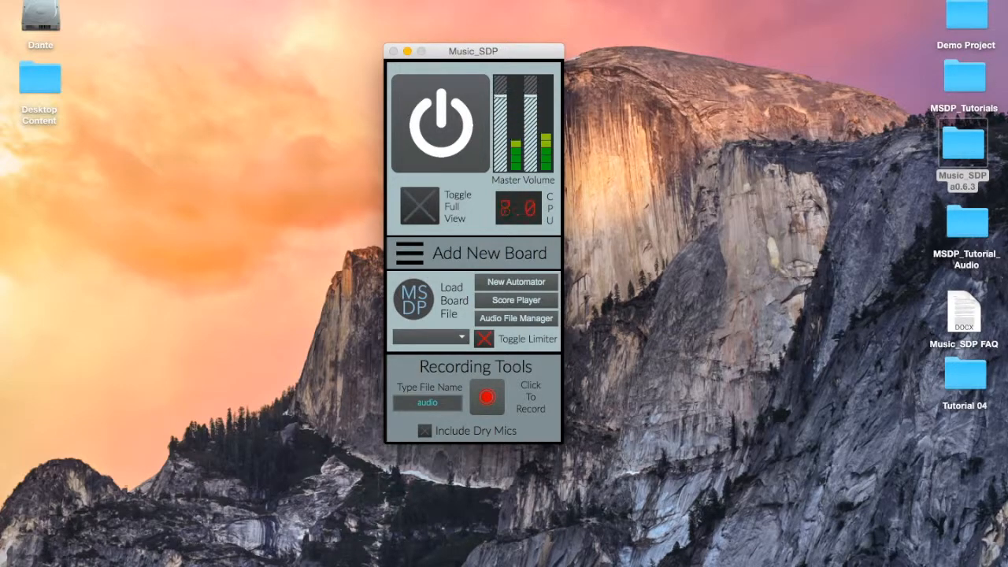
pyautogui.click(419, 207)
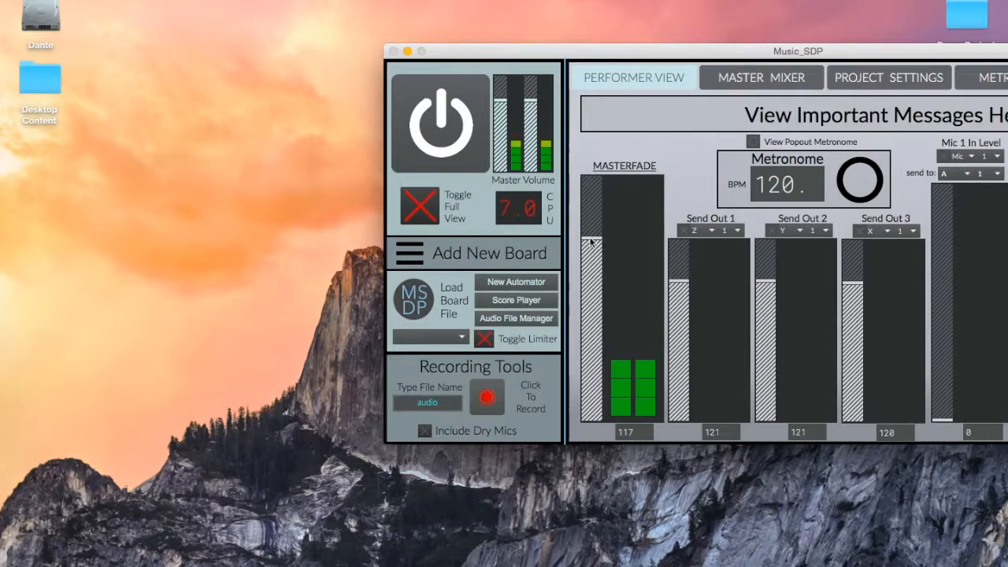
pyautogui.click(419, 206)
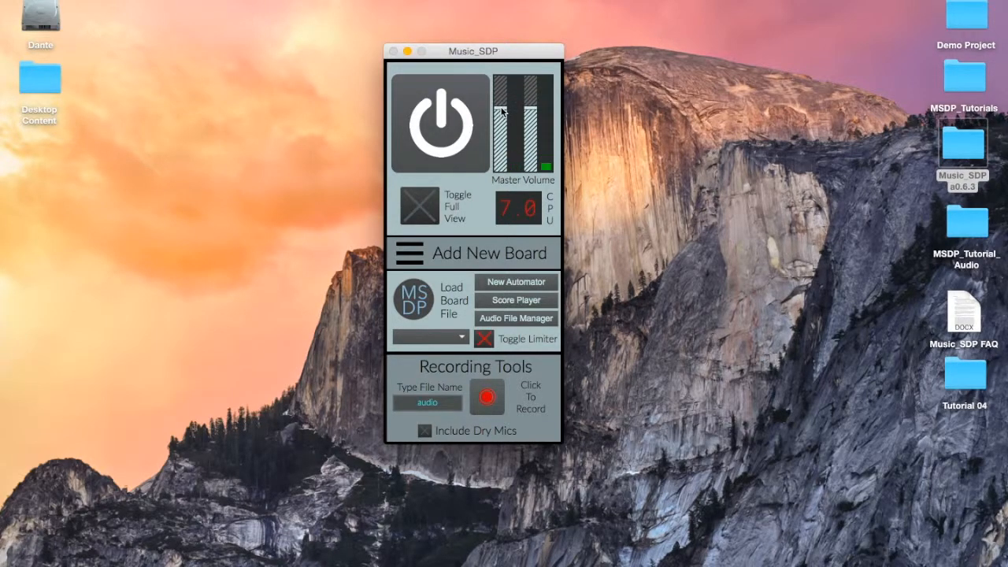
# Step: Move the board window toward the left and expand it into its full view
pyautogui.moveTo(472, 50); pyautogui.dragTo(307, 38)
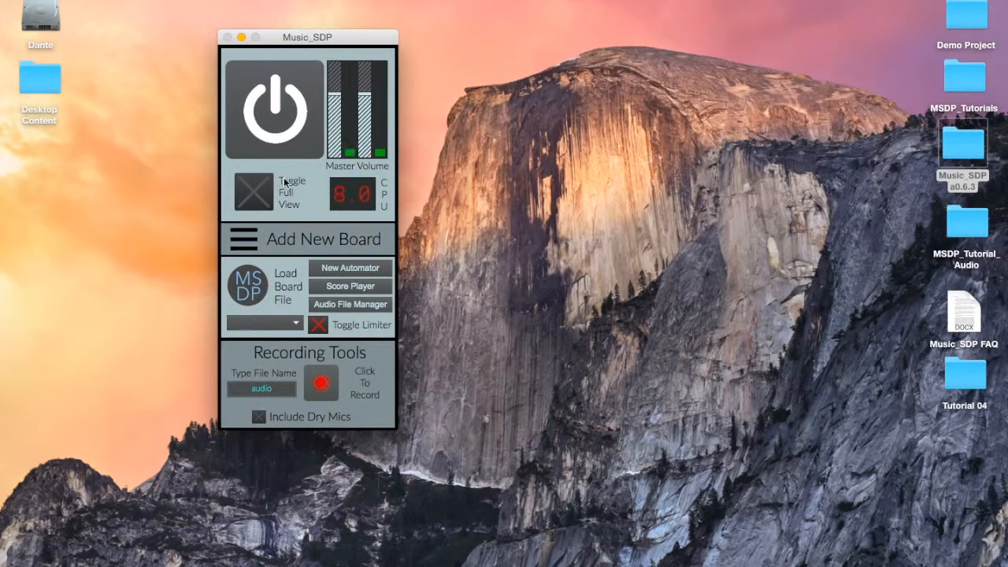
pyautogui.click(273, 193)
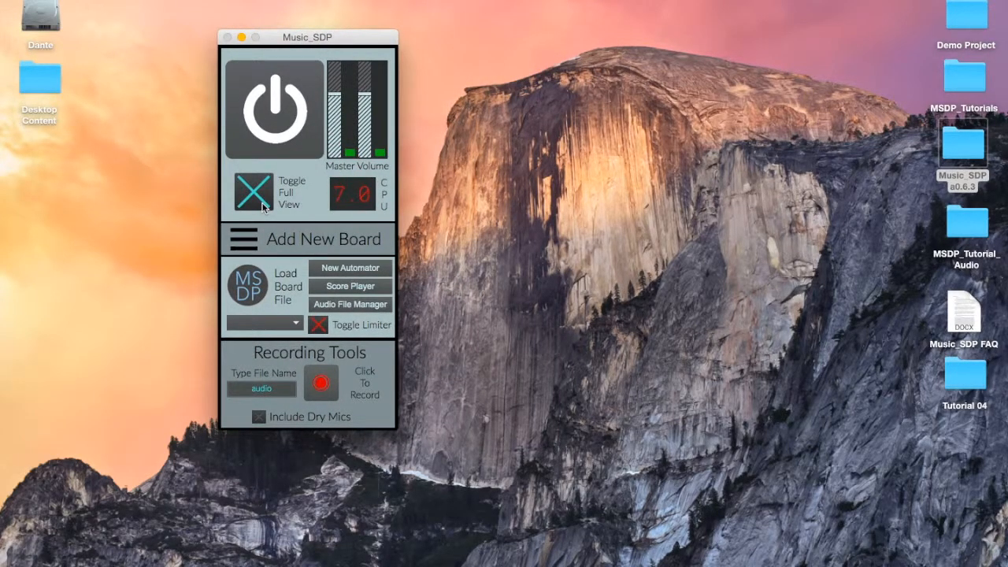
pyautogui.click(274, 192)
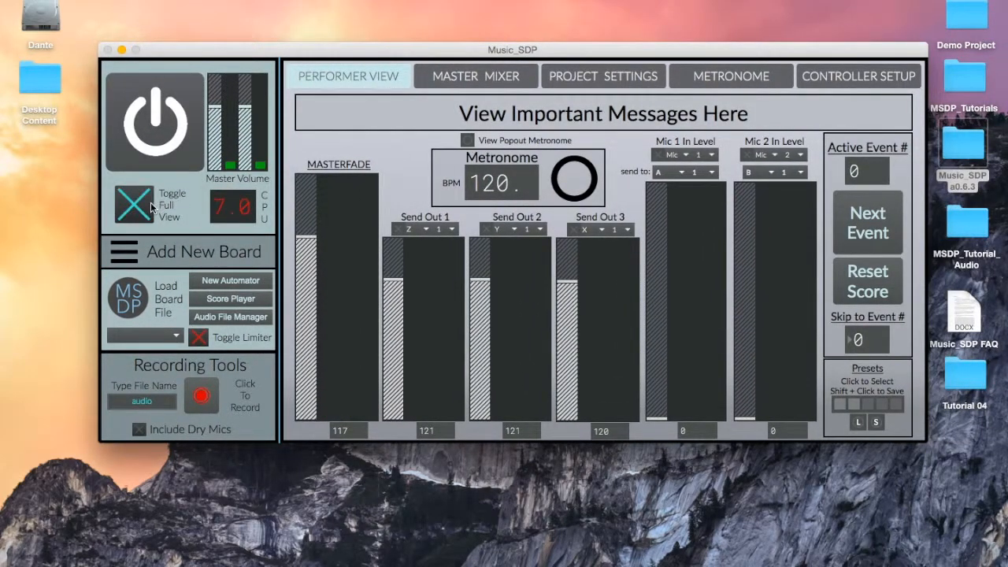
# Step: Tour the Master Mixer, Metronome and Project Settings pages, then collapse to compact view
pyautogui.click(475, 75)
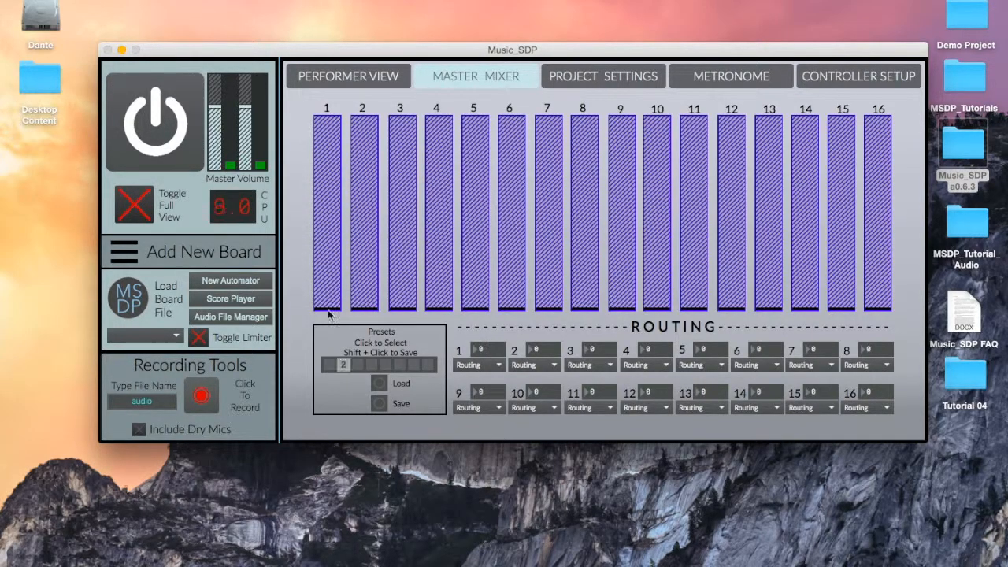
pyautogui.click(731, 76)
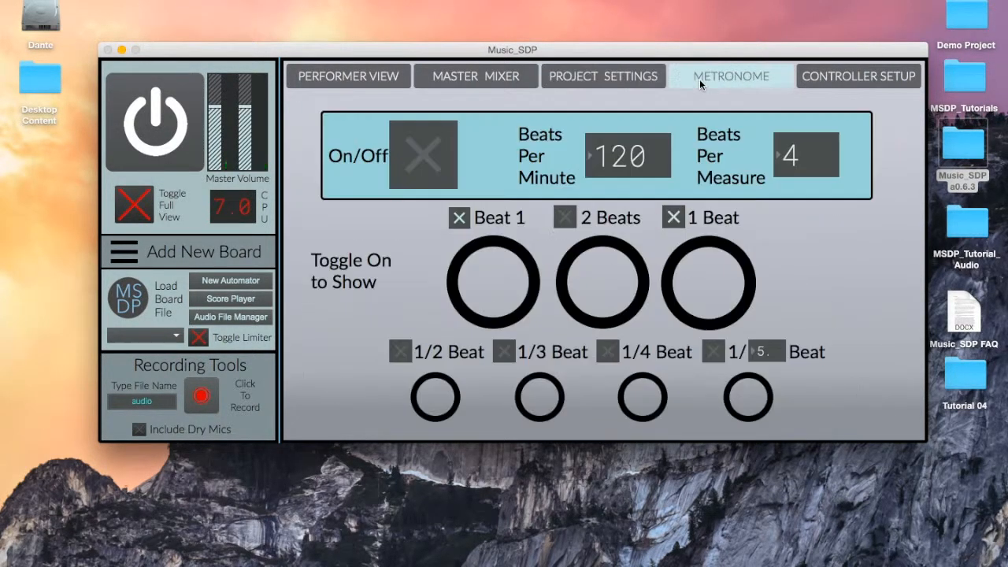
pyautogui.click(858, 75)
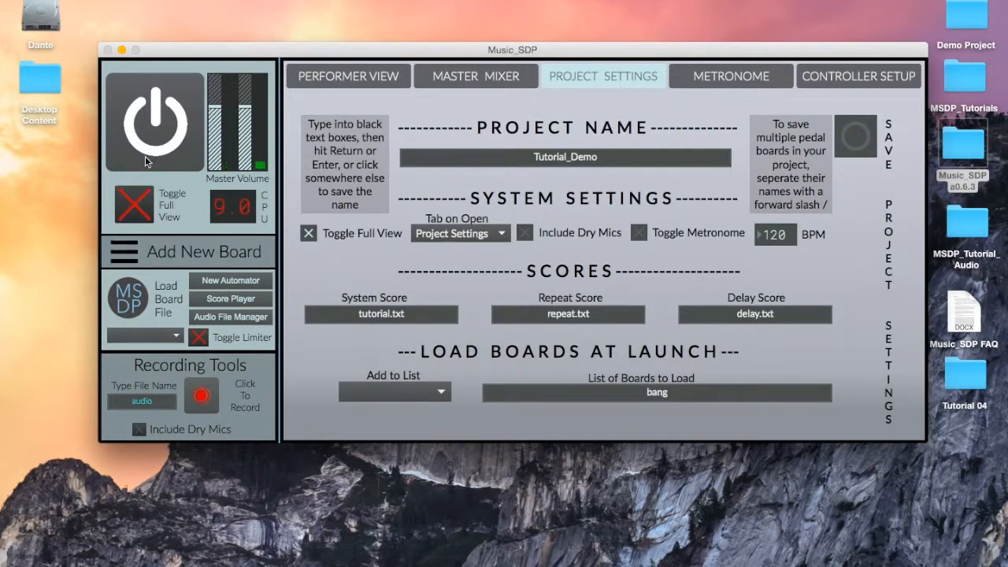
pyautogui.click(133, 203)
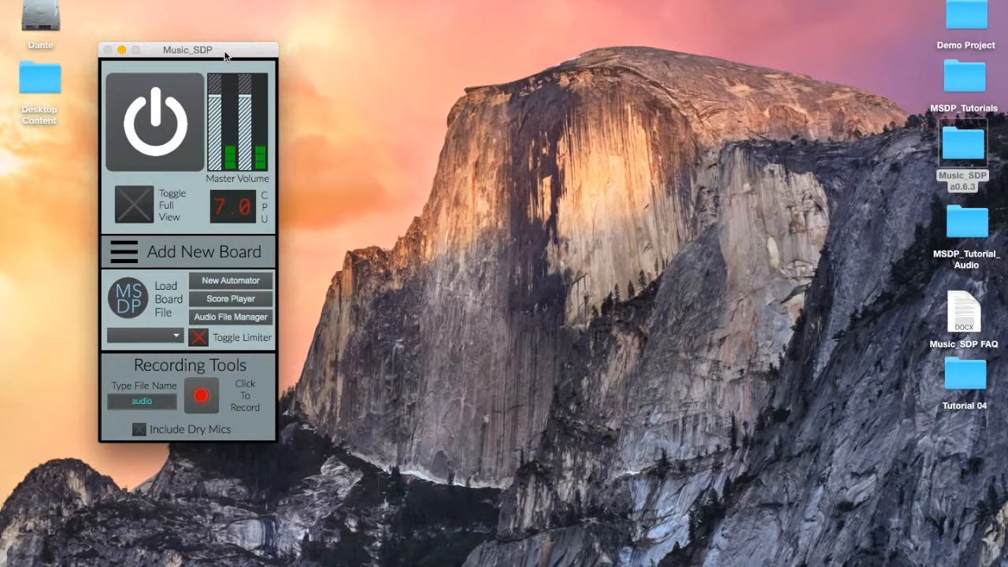
# Step: Move the compact board window a little to the right
pyautogui.moveTo(187, 49); pyautogui.dragTo(214, 52)
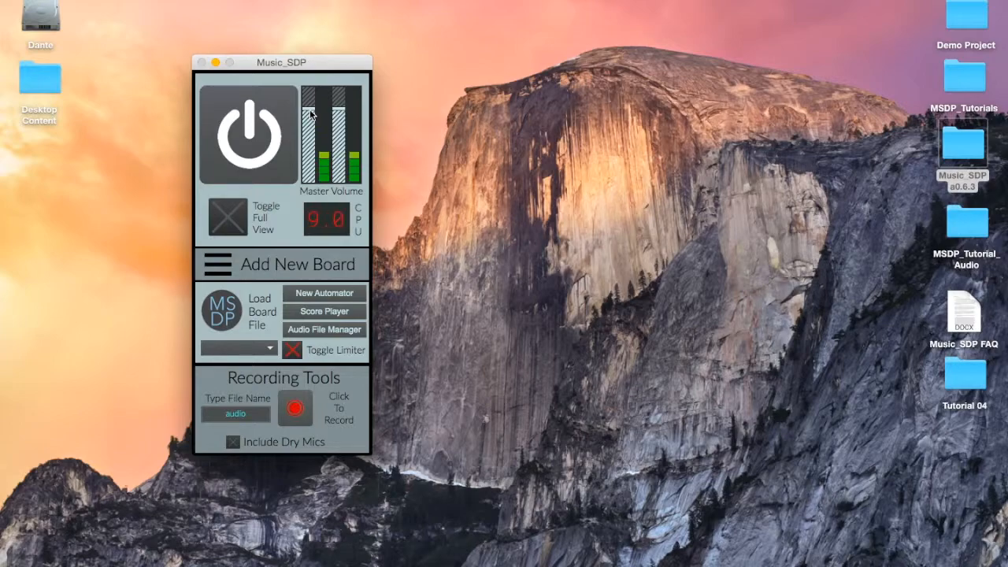
# Step: Create a new empty Pedal_Board and place its window to the right of the main board
pyautogui.click(281, 264)
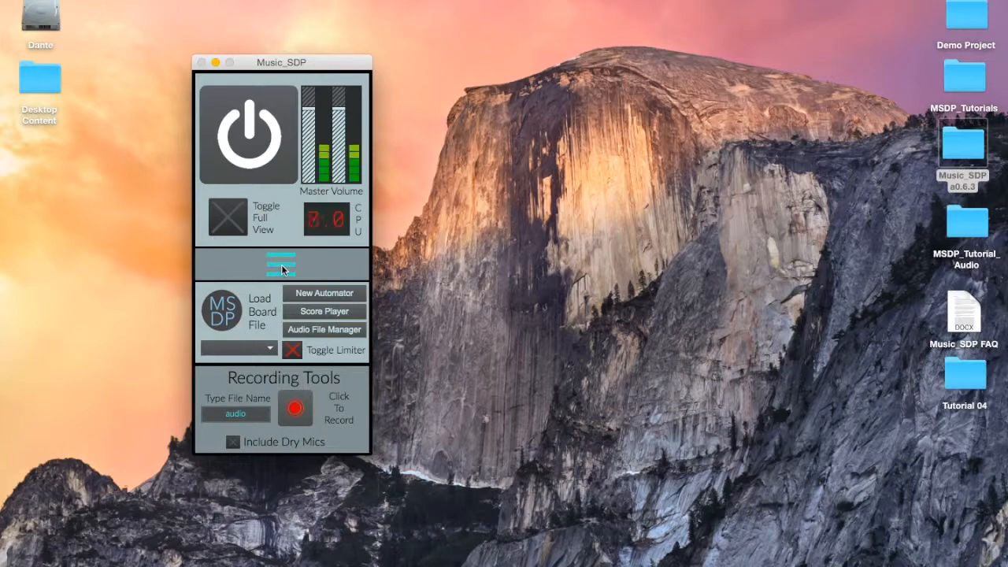
pyautogui.click(323, 293)
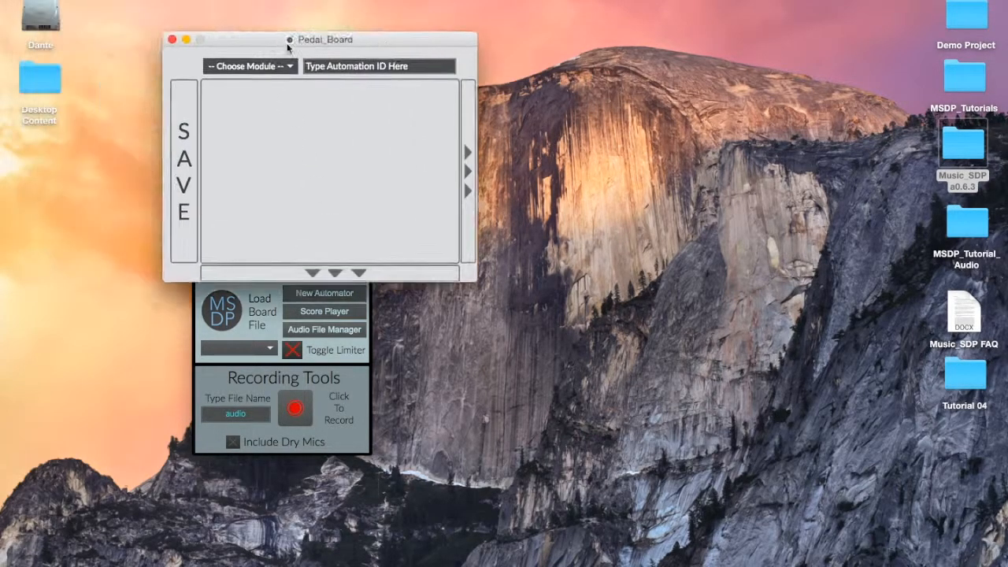
pyautogui.moveTo(324, 39); pyautogui.dragTo(602, 158)
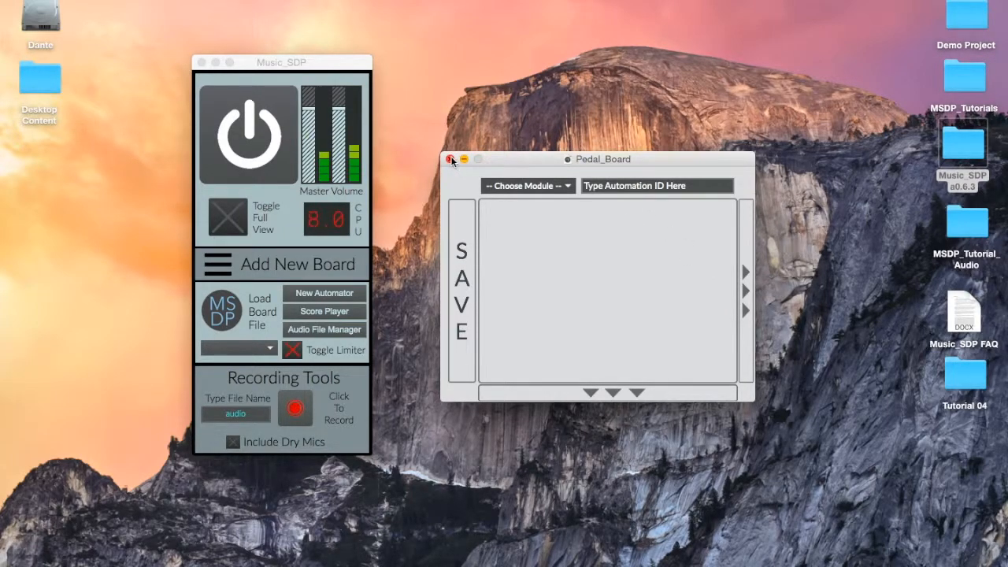
pyautogui.click(450, 159)
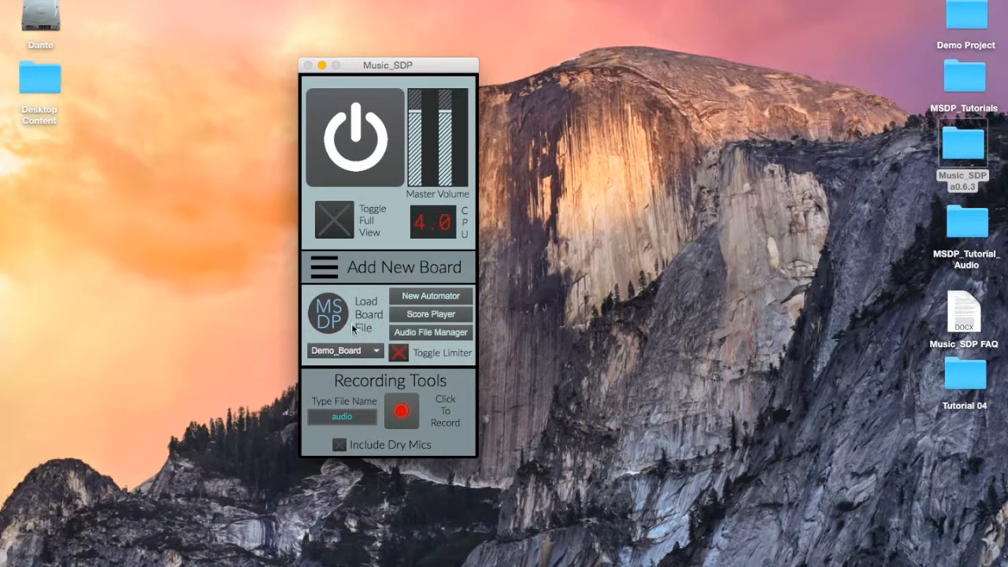
pyautogui.click(365, 315)
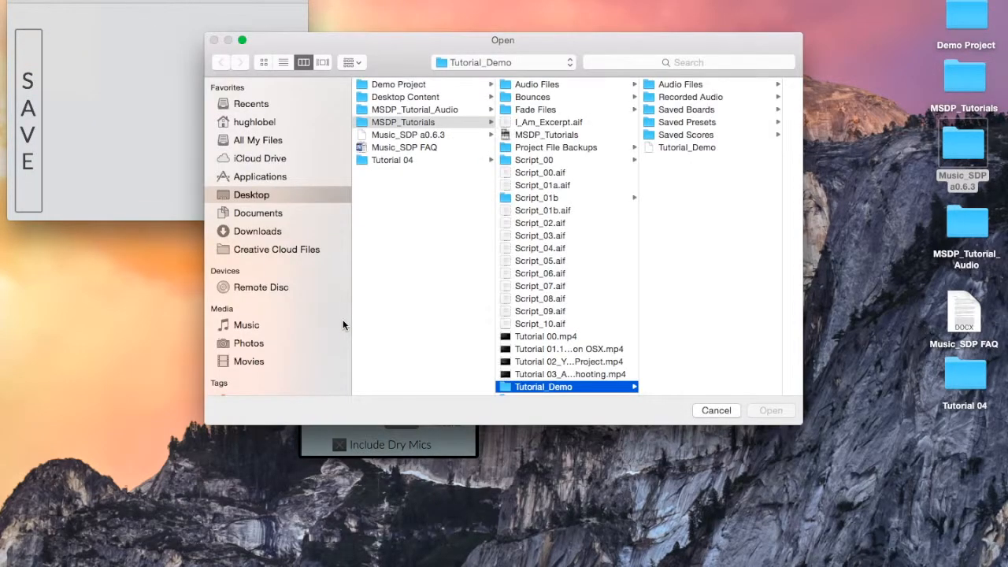
pyautogui.moveTo(668, 133)
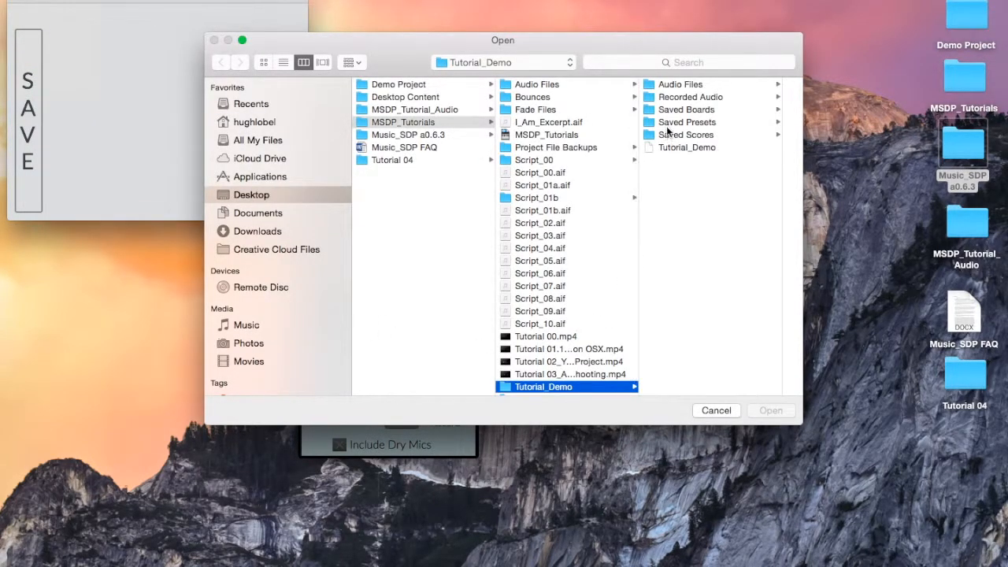
pyautogui.click(715, 409)
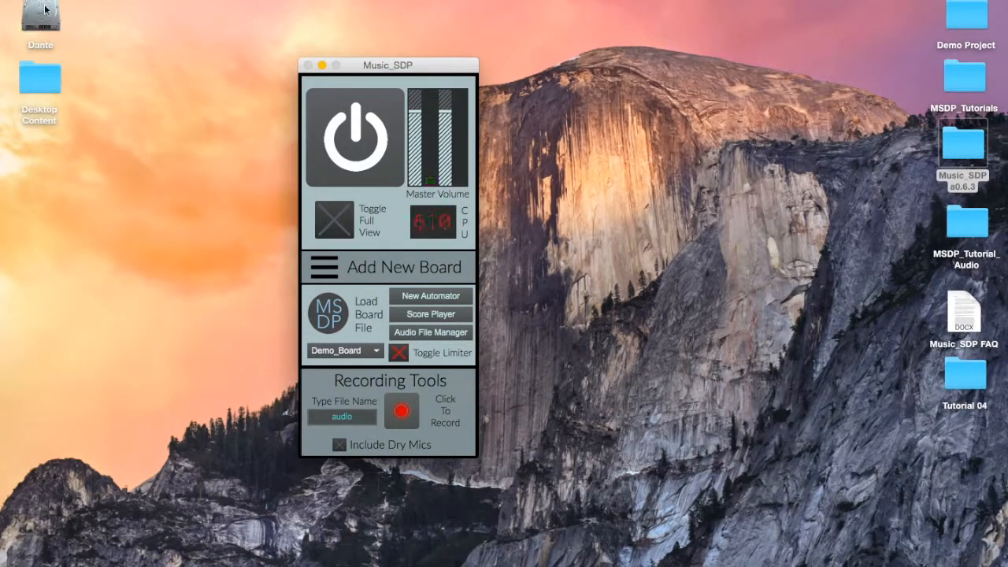
pyautogui.click(344, 350)
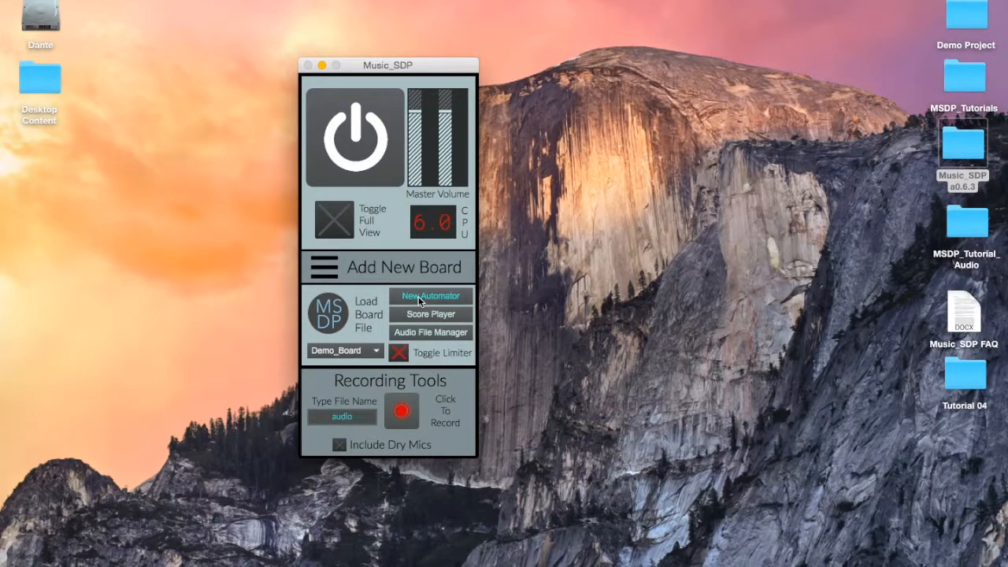
pyautogui.click(428, 296)
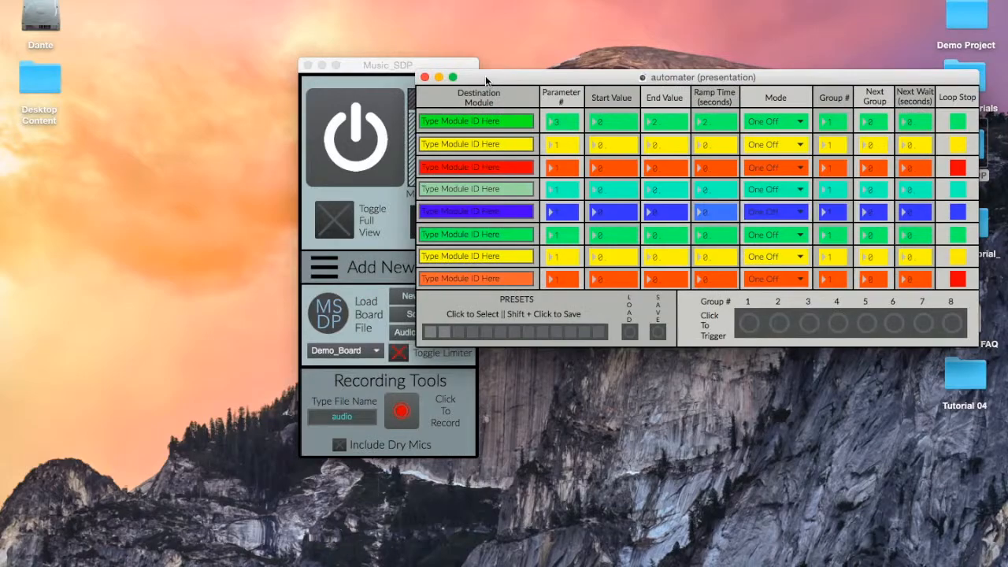
pyautogui.moveTo(391, 66); pyautogui.dragTo(299, 74)
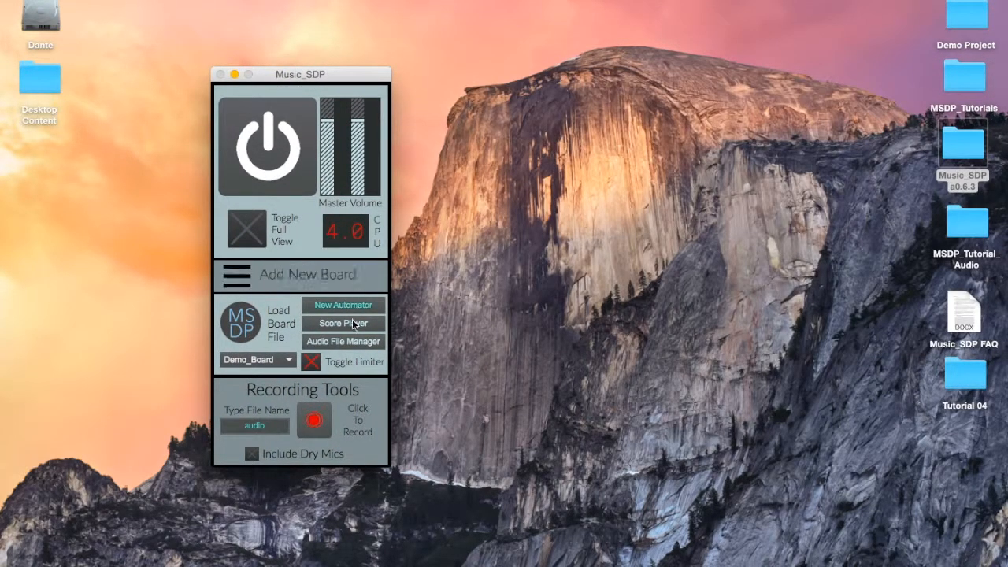
pyautogui.click(343, 323)
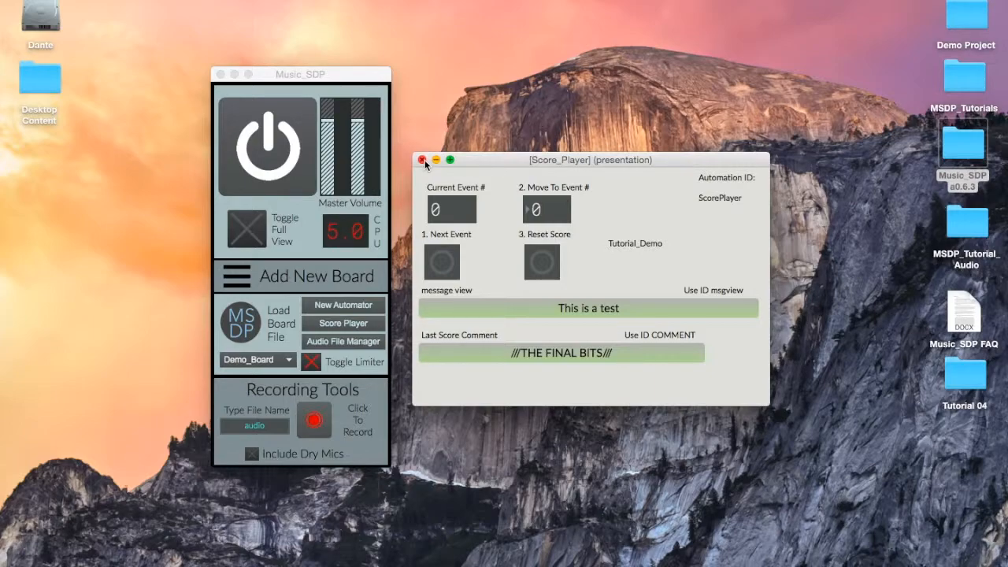
pyautogui.click(426, 160)
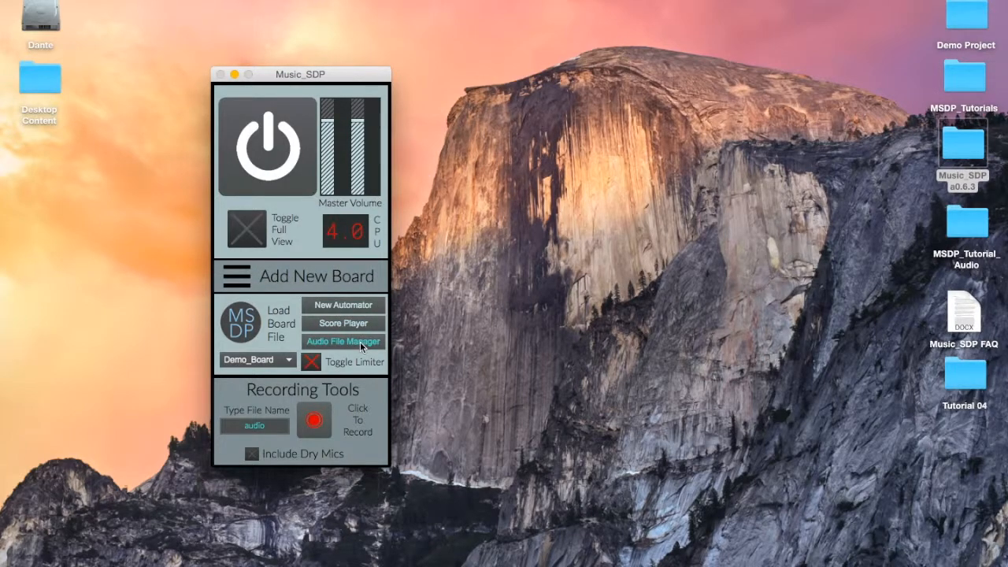
pyautogui.click(344, 340)
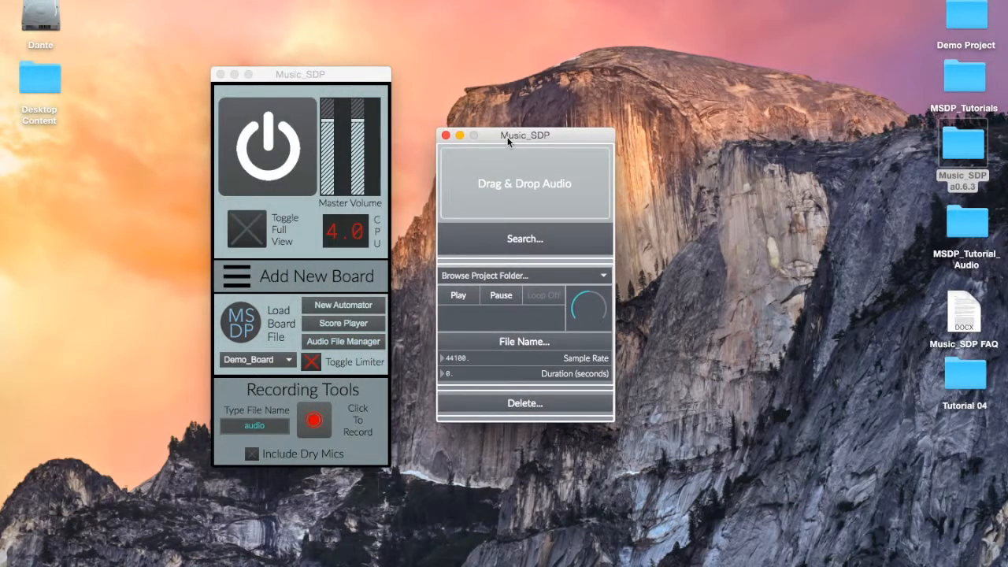
pyautogui.click(523, 274)
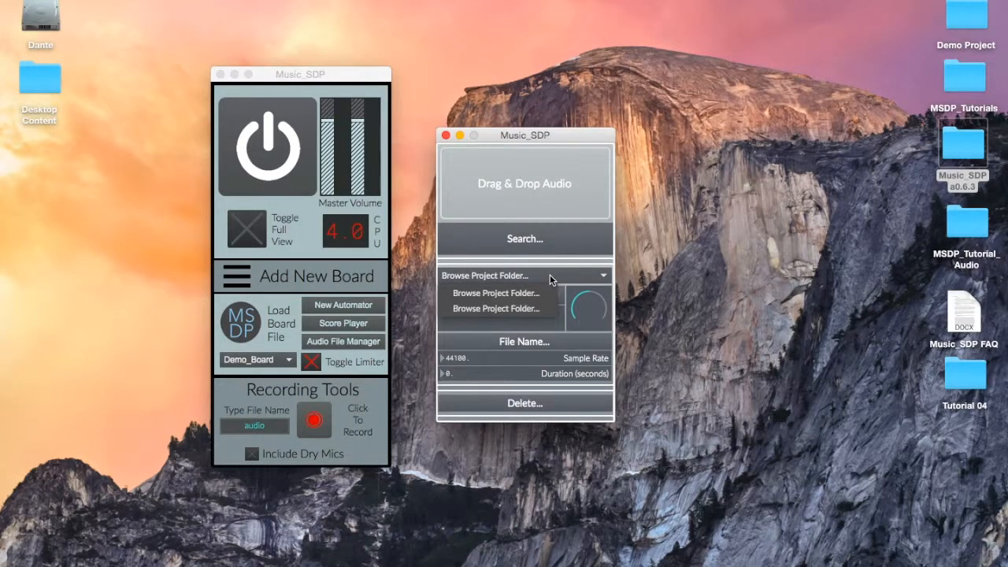
pyautogui.click(498, 292)
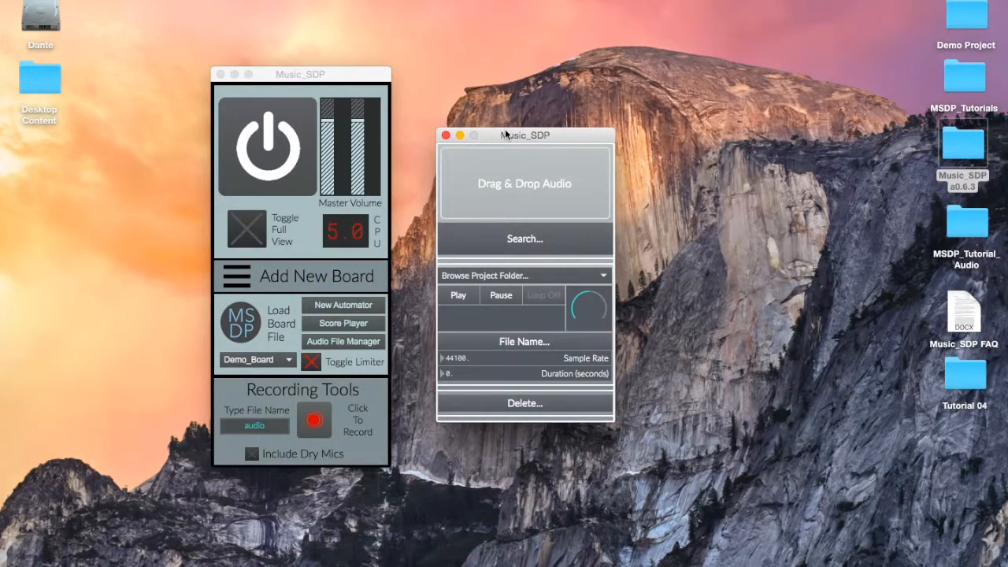
pyautogui.moveTo(523, 136); pyautogui.dragTo(495, 105)
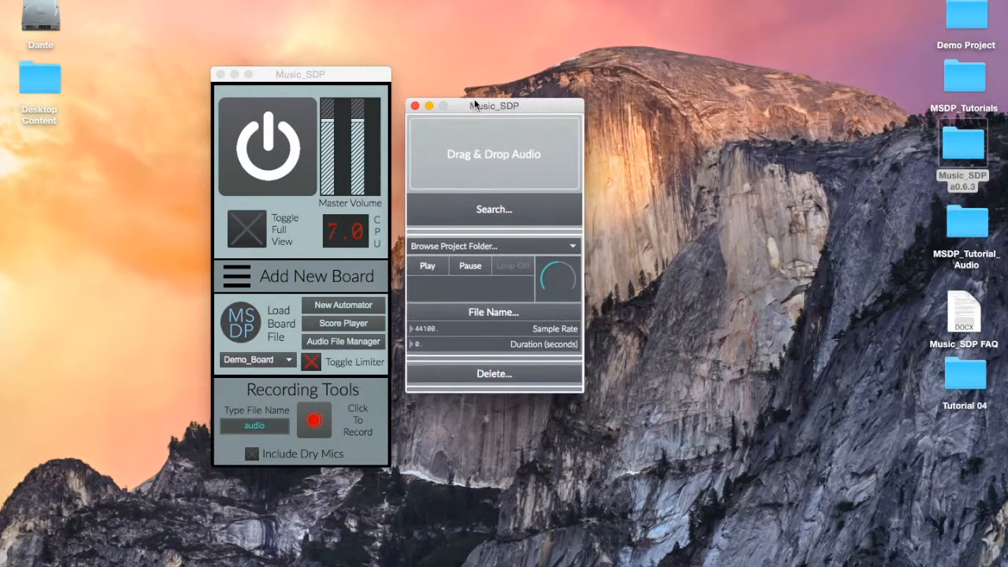
pyautogui.click(495, 373)
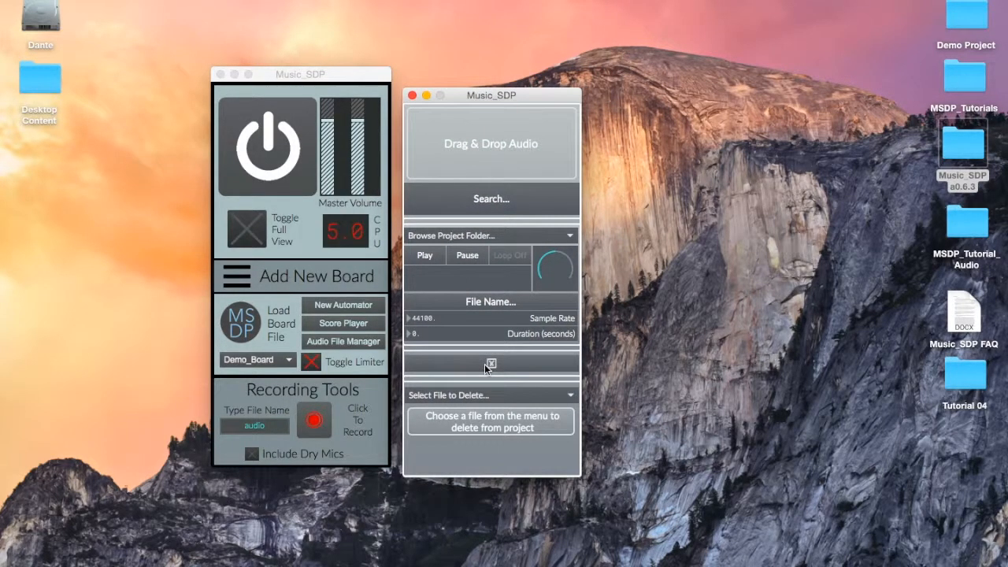
pyautogui.click(491, 362)
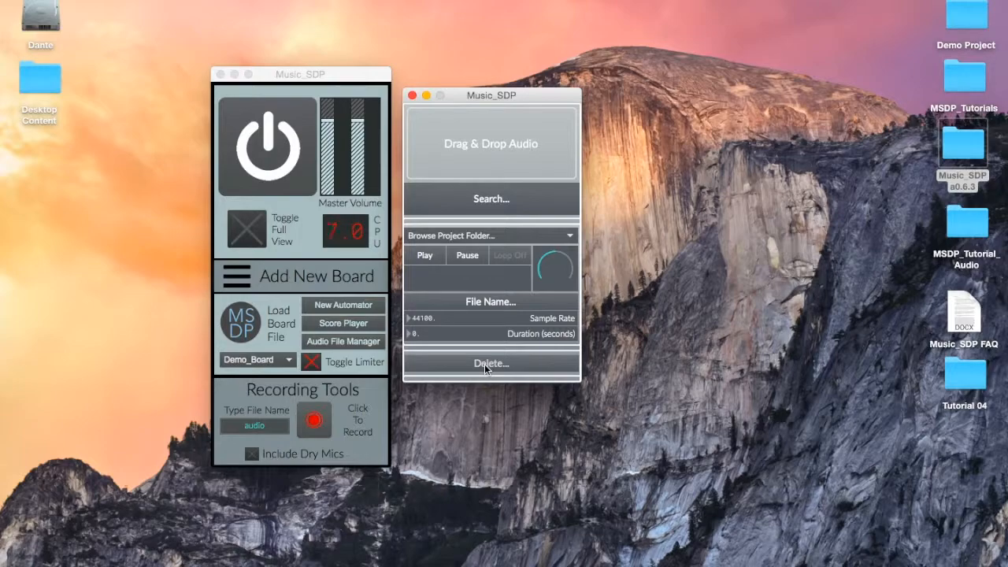
pyautogui.moveTo(510, 249)
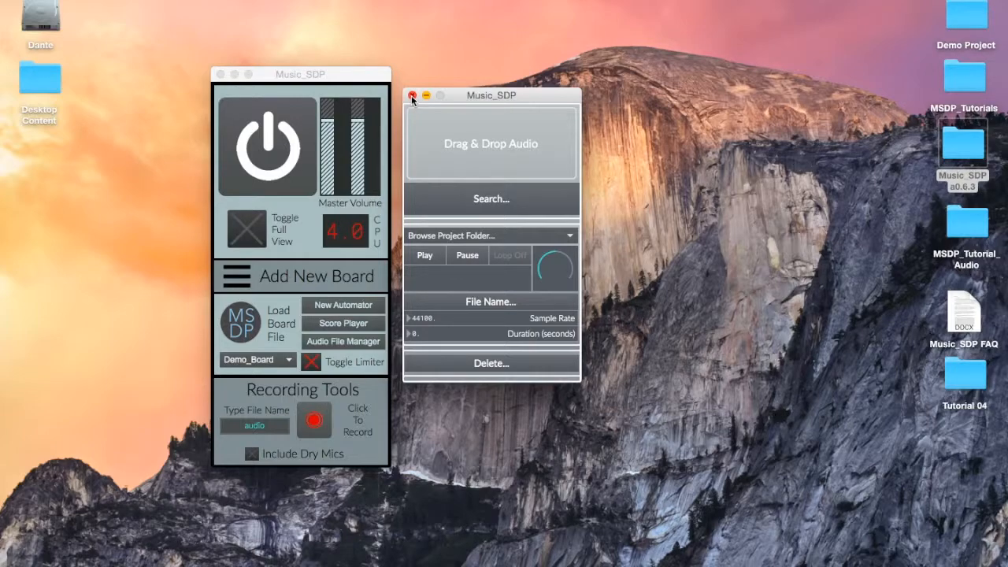
pyautogui.click(411, 96)
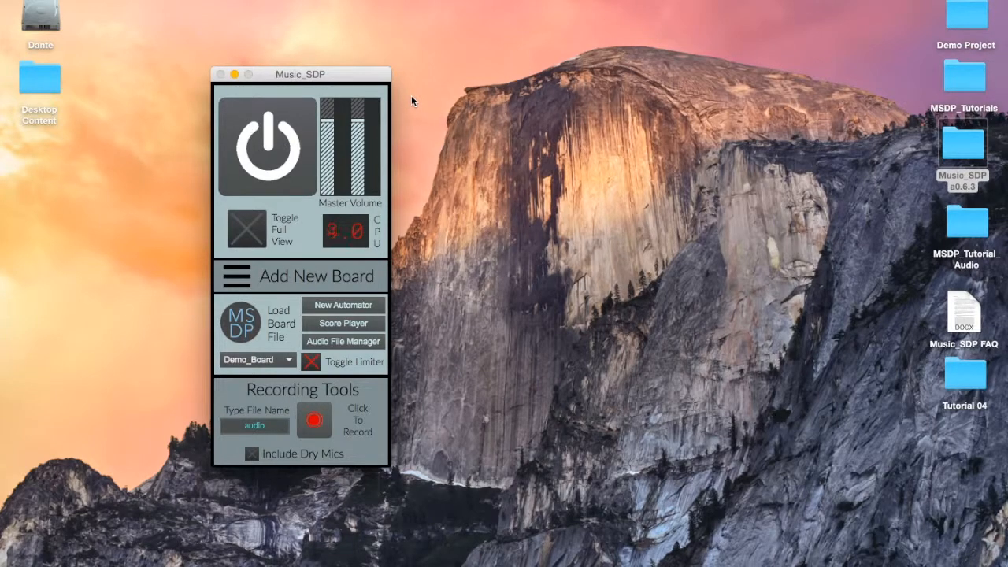
pyautogui.moveTo(299, 74); pyautogui.dragTo(475, 104)
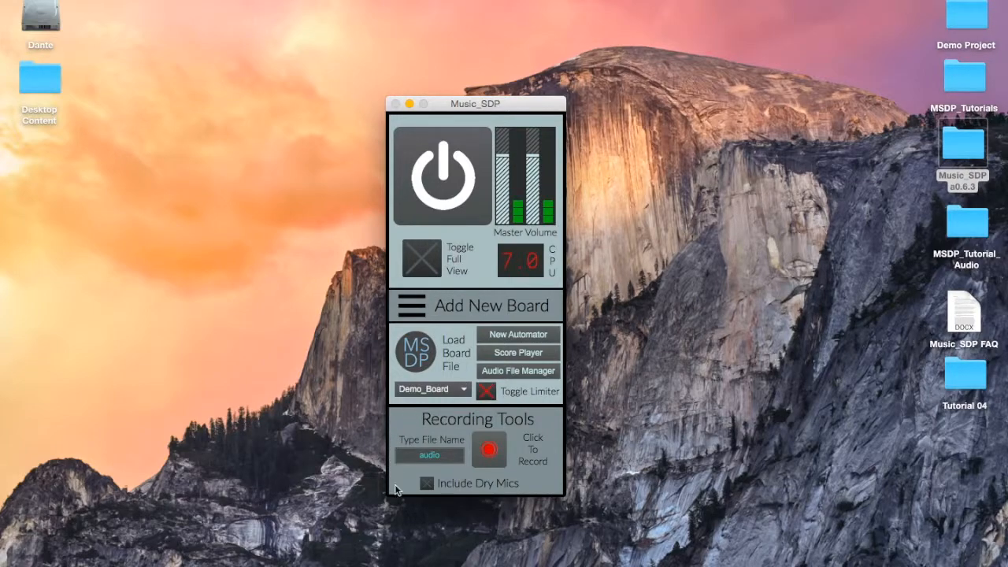
pyautogui.moveTo(428, 426)
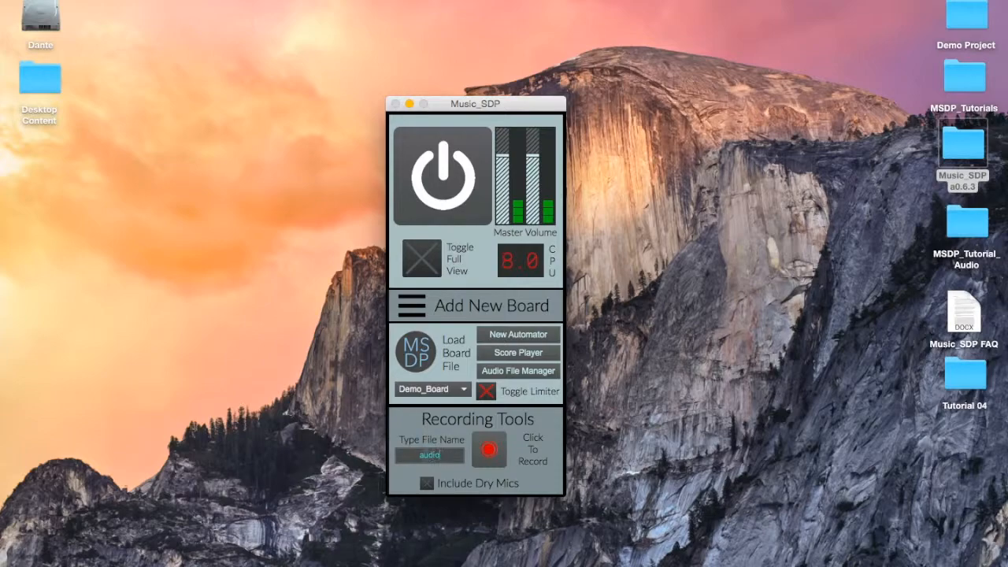
# Step: Name the recording file first_recording and capture a short recording
pyautogui.write('first_recording')
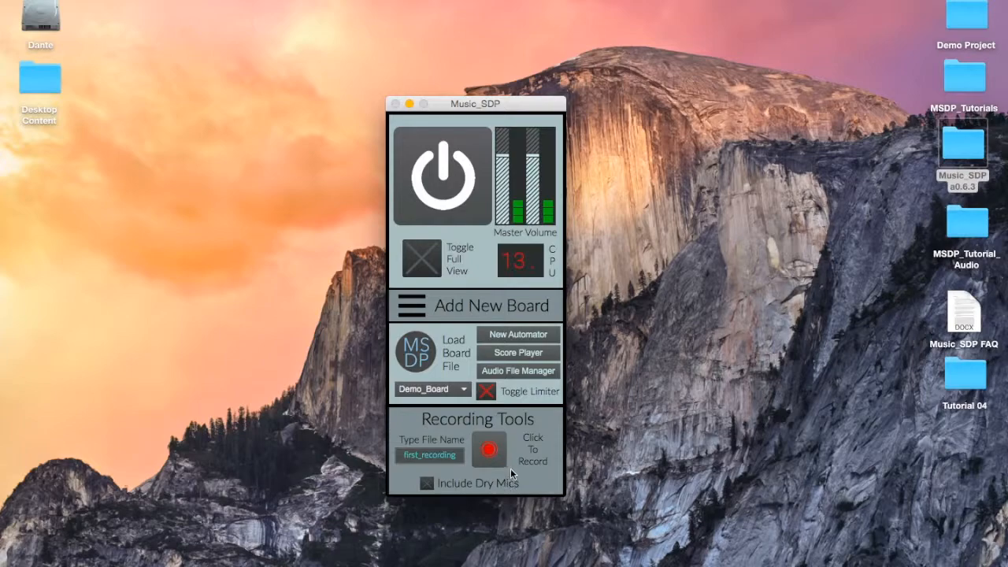
pyautogui.click(488, 449)
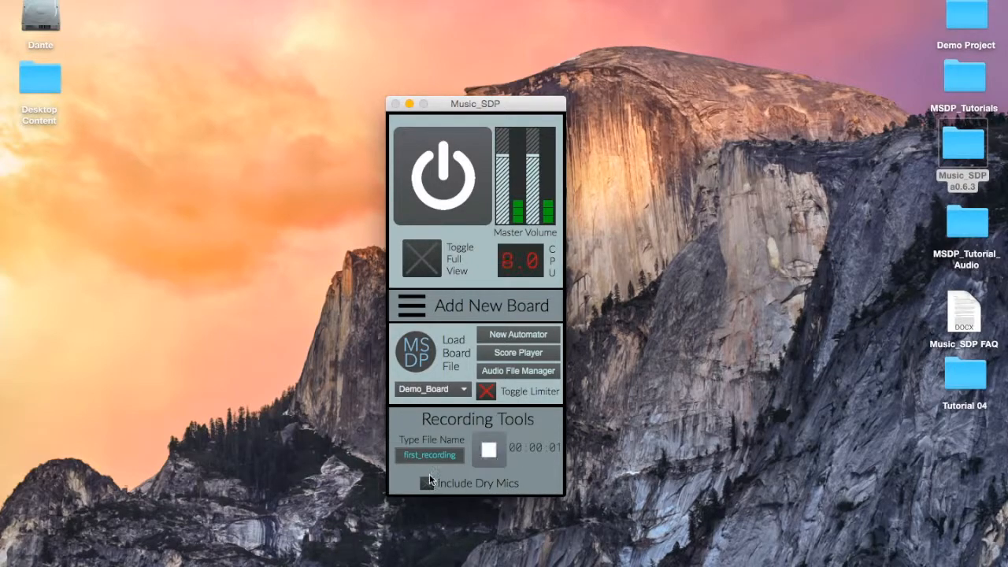
pyautogui.click(488, 448)
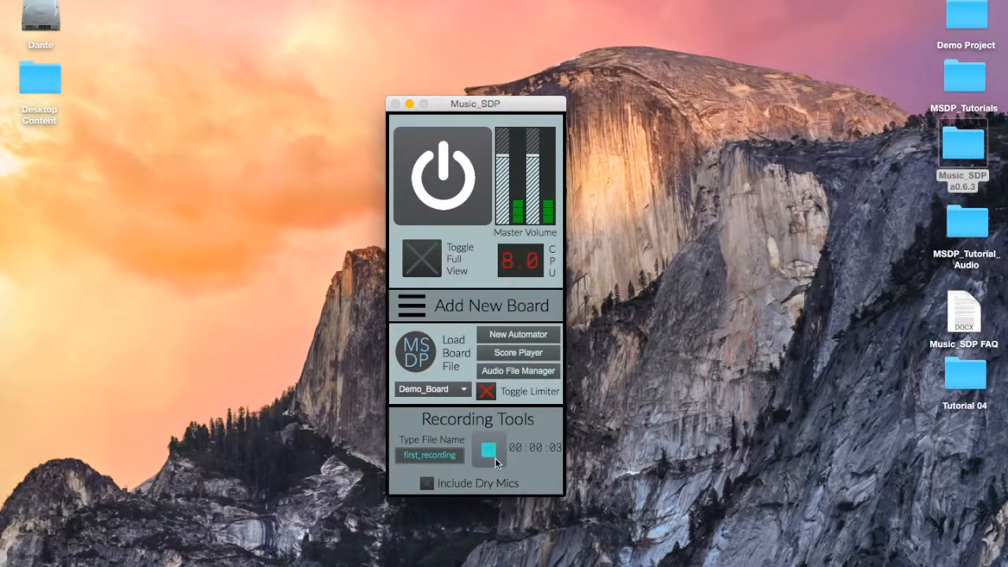
pyautogui.click(488, 449)
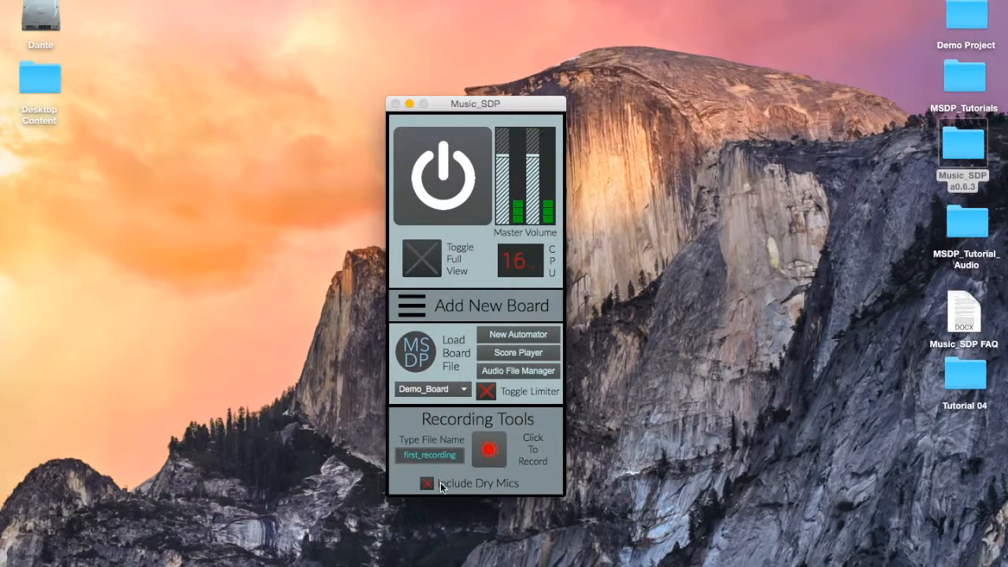
# Step: Toggle Include Dry Mics on and back off for recordings
pyautogui.click(425, 482)
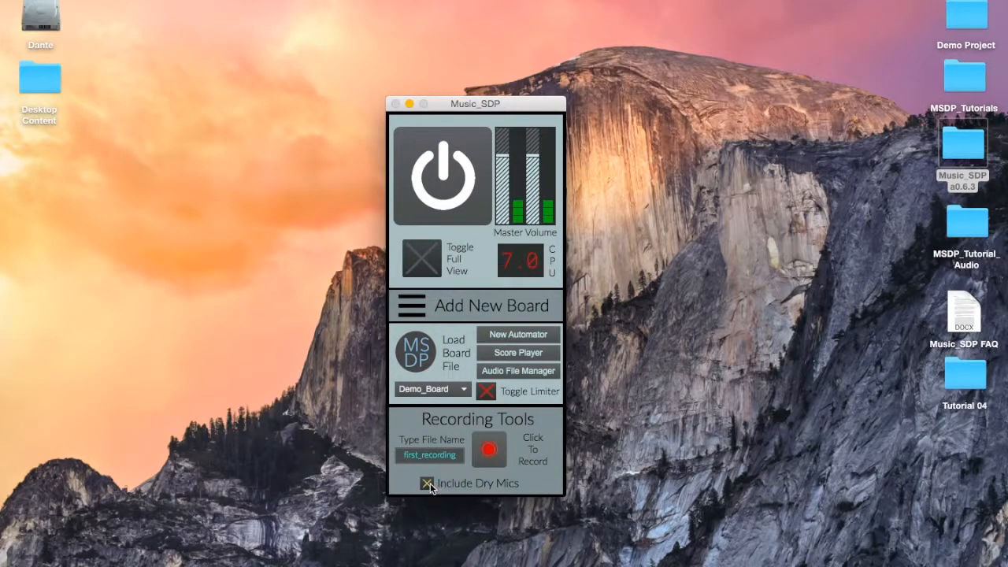
pyautogui.click(425, 482)
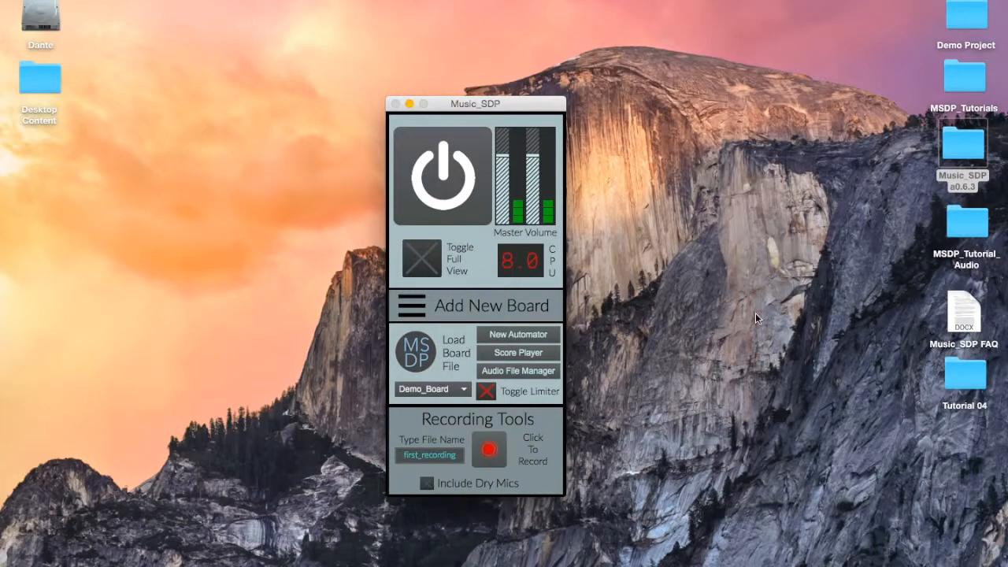
pyautogui.moveTo(940, 316)
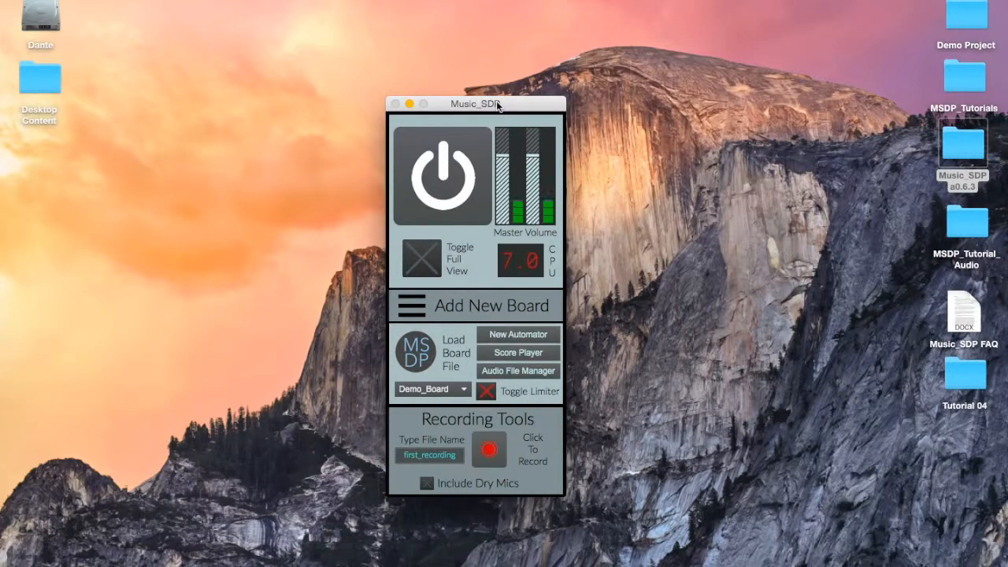
# Step: Move the main board window toward the left edge and expand it into full view
pyautogui.moveTo(496, 104); pyautogui.dragTo(447, 85)
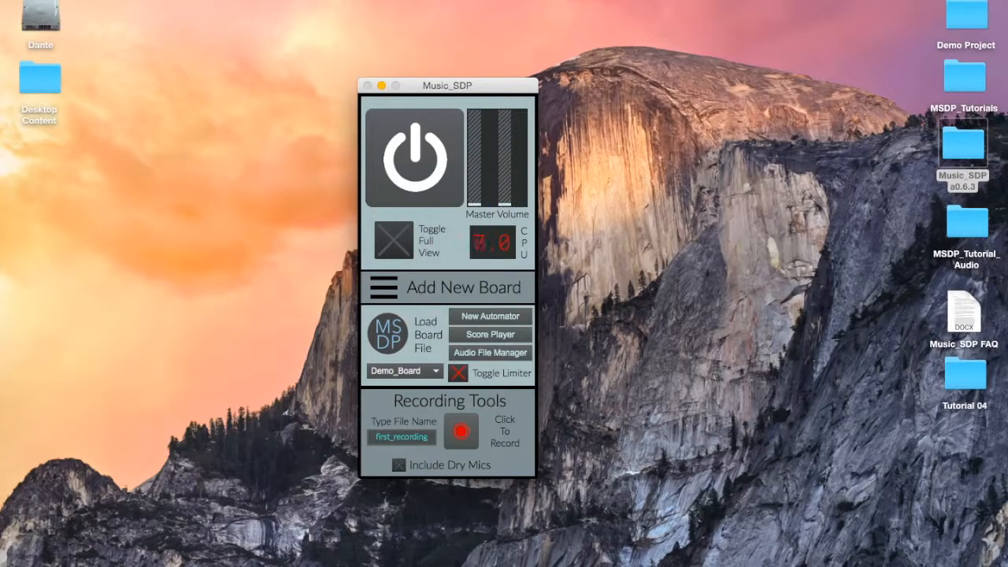
pyautogui.click(413, 156)
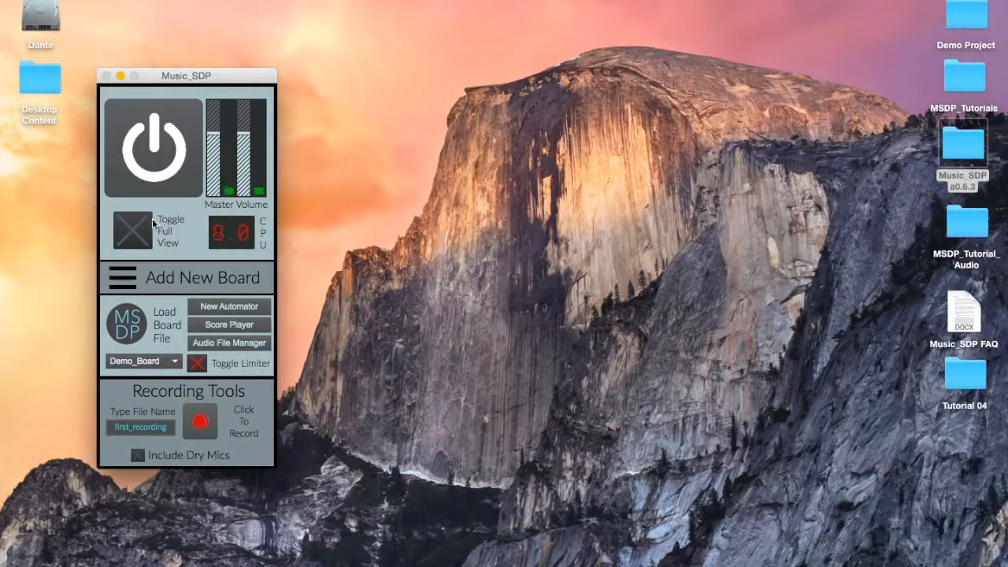
pyautogui.click(132, 230)
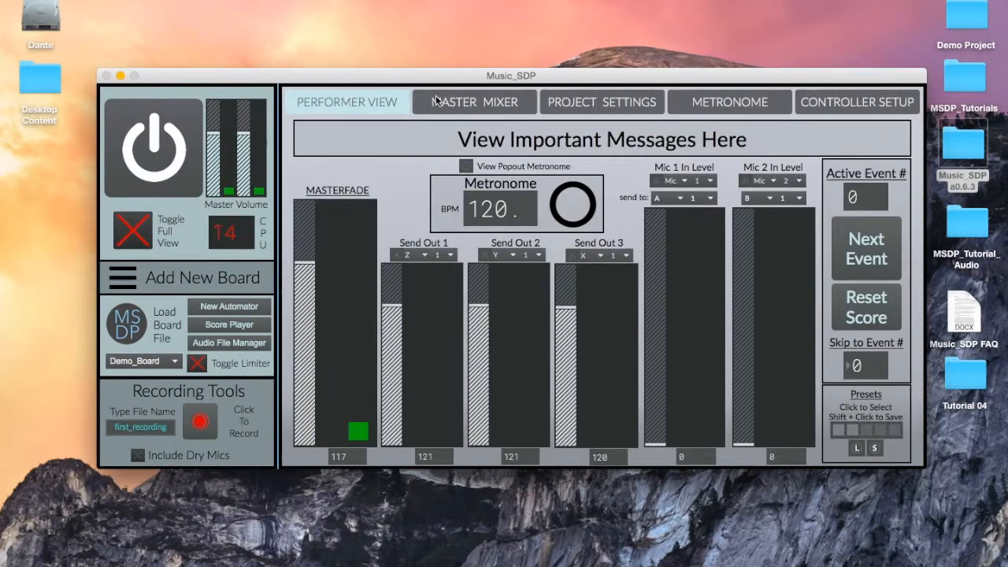